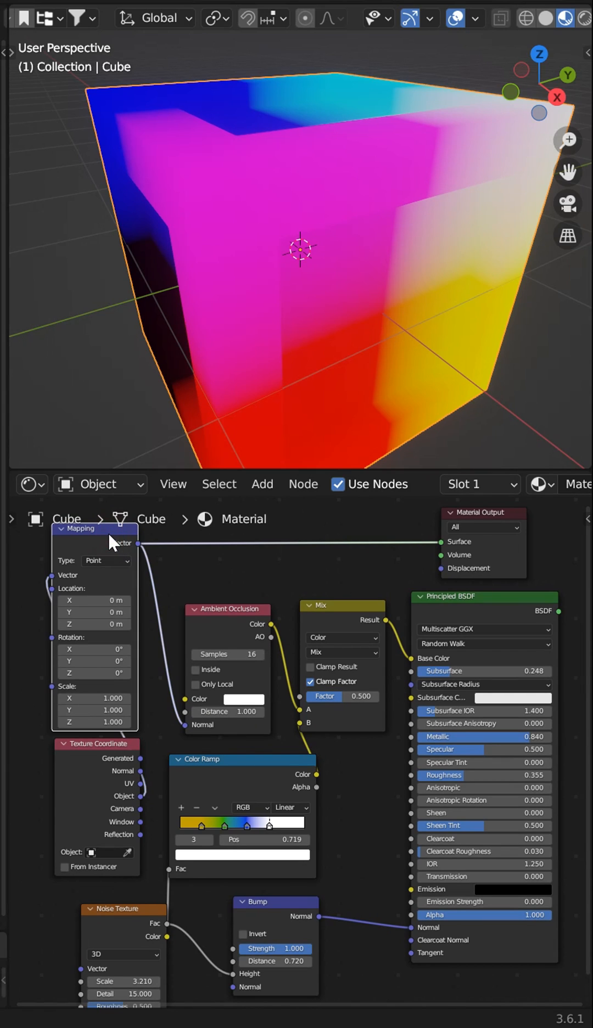
{"action": "mouse_move", "coordinate": [311, 603]}
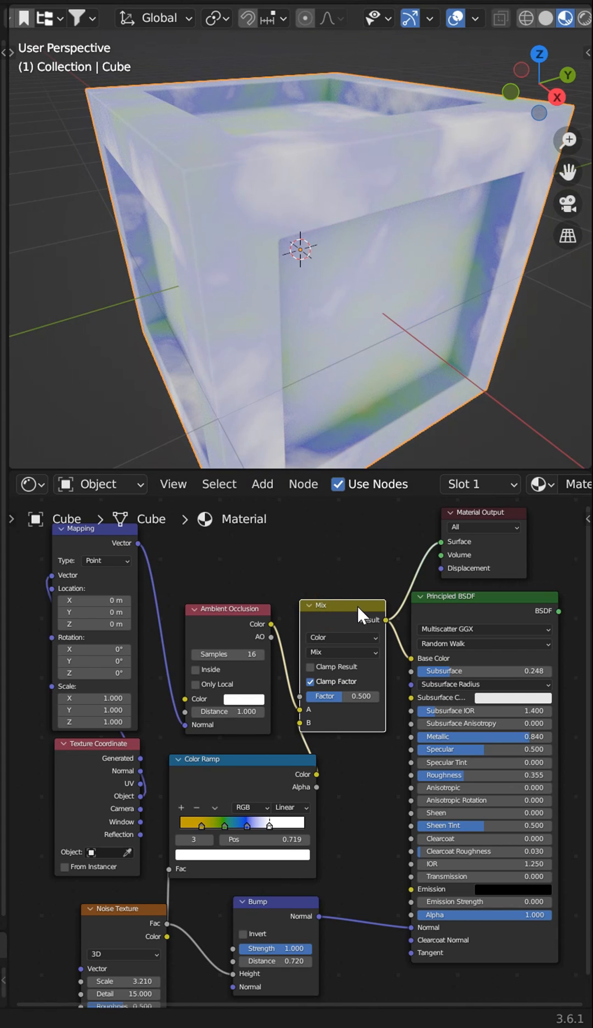
{"action": "mouse_move", "coordinate": [291, 584]}
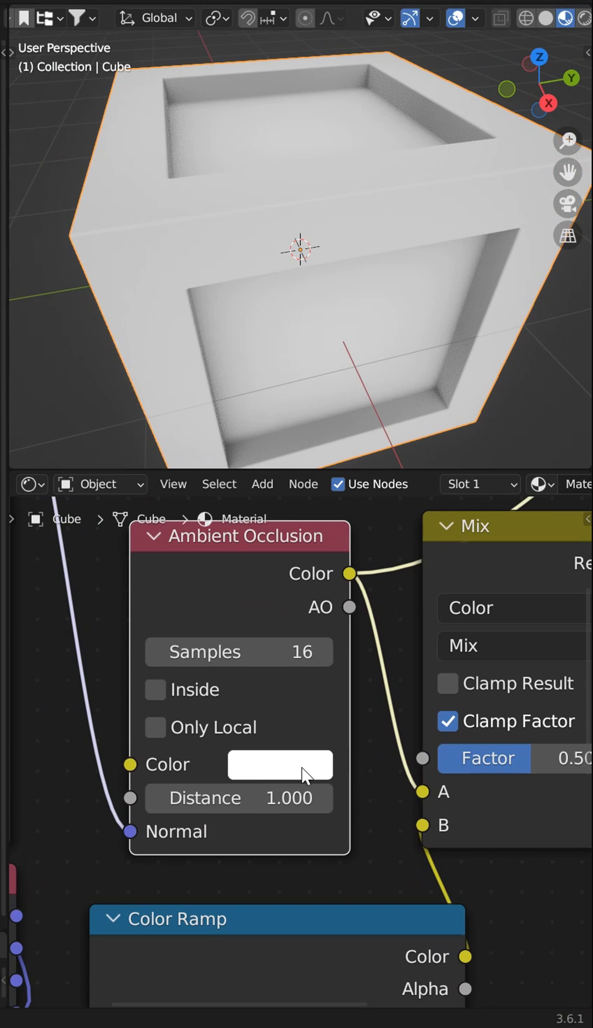
Step: Preview the Ambient Occlusion node's output on the cube as white shading
{"action": "left_click", "coordinate": [280, 765]}
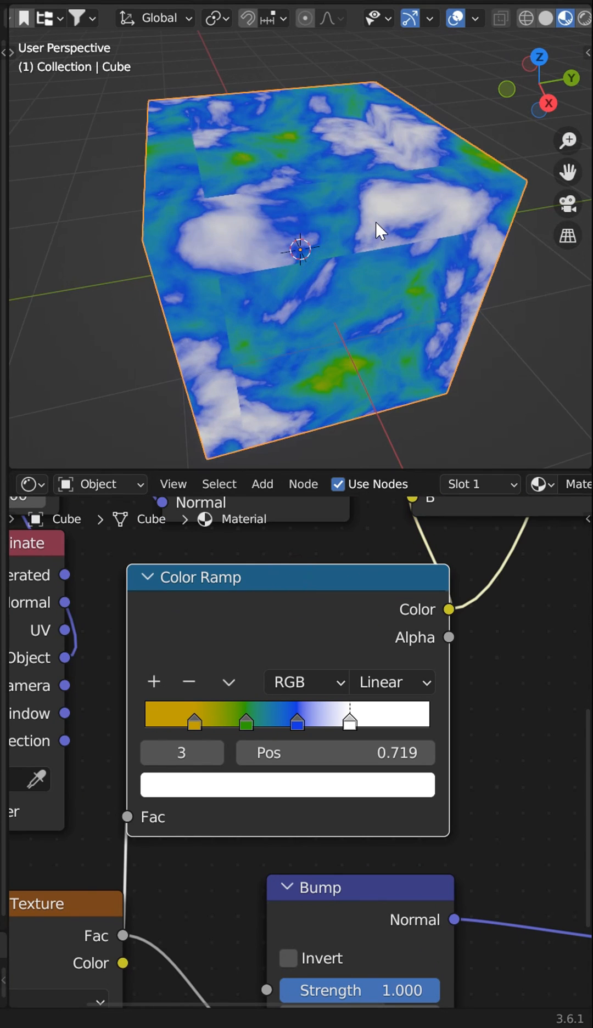
Step: Preview the Color Ramp node's Color output, showing blue, green and white clouds on the cube
{"action": "left_click_drag", "start_coordinate": [382, 230], "coordinate": [387, 317]}
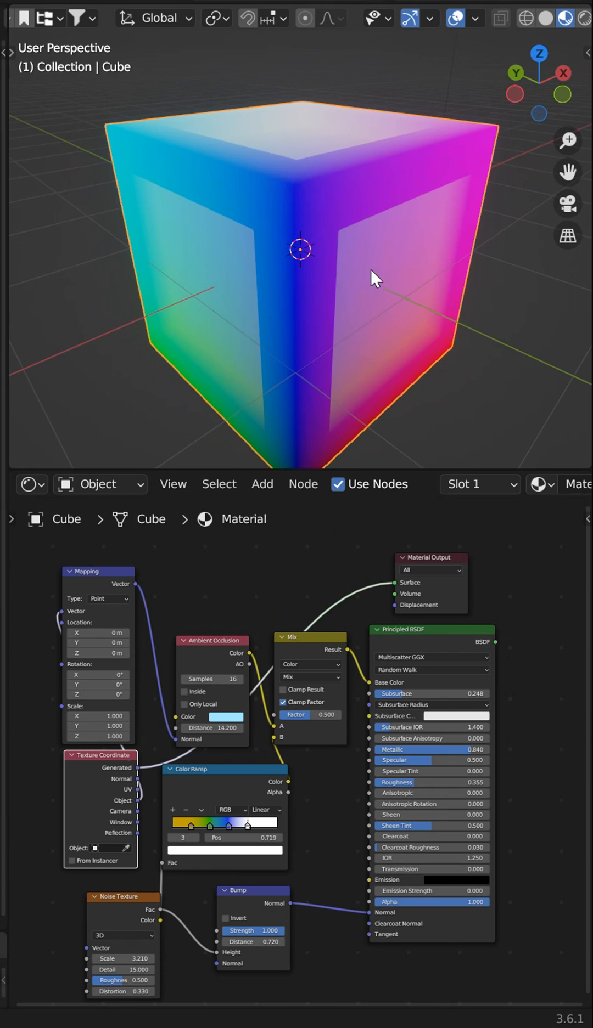
{"action": "mouse_move", "coordinate": [395, 613]}
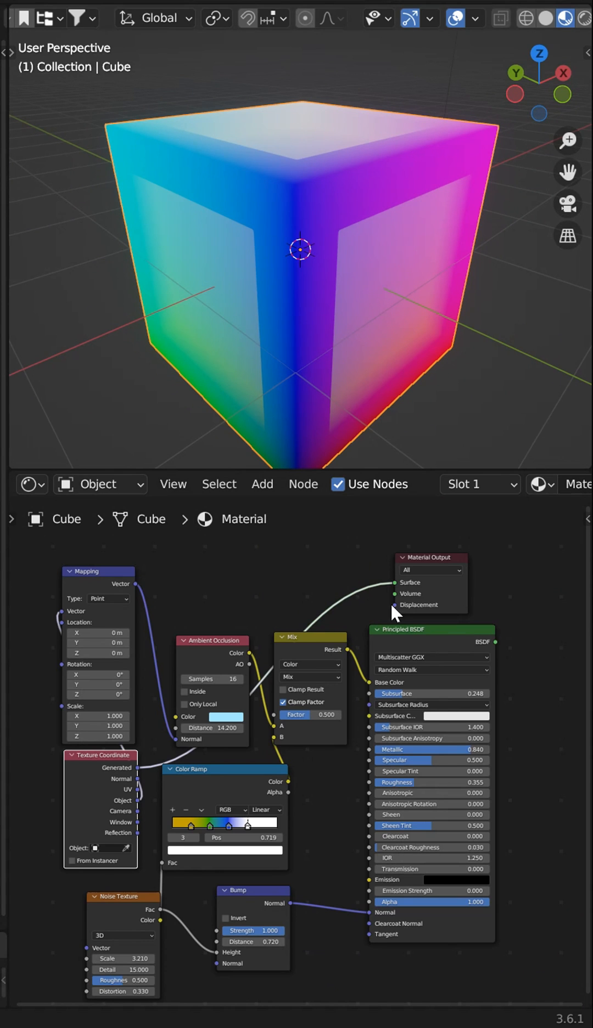